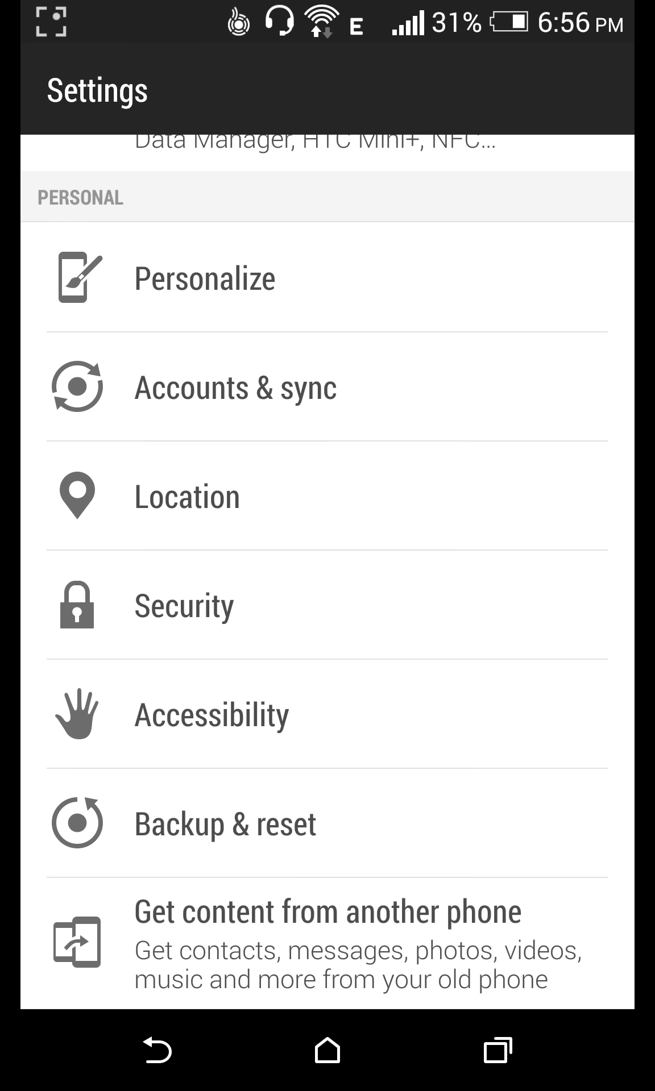
Enable Unknown sources in Security settings and return to the home screen
click(183, 604)
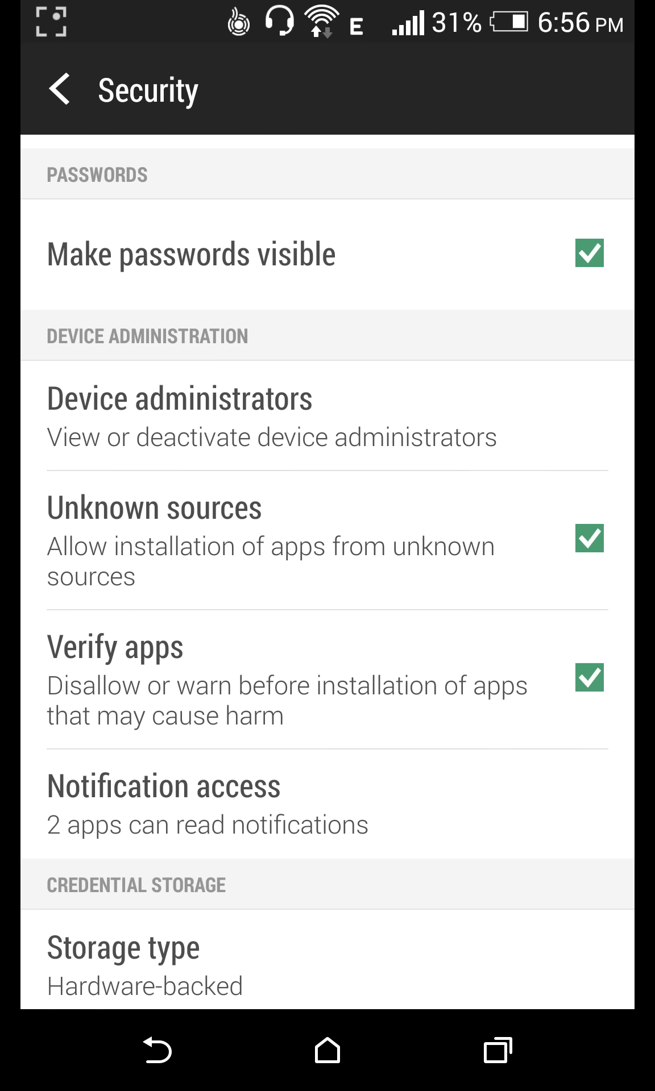
click(587, 539)
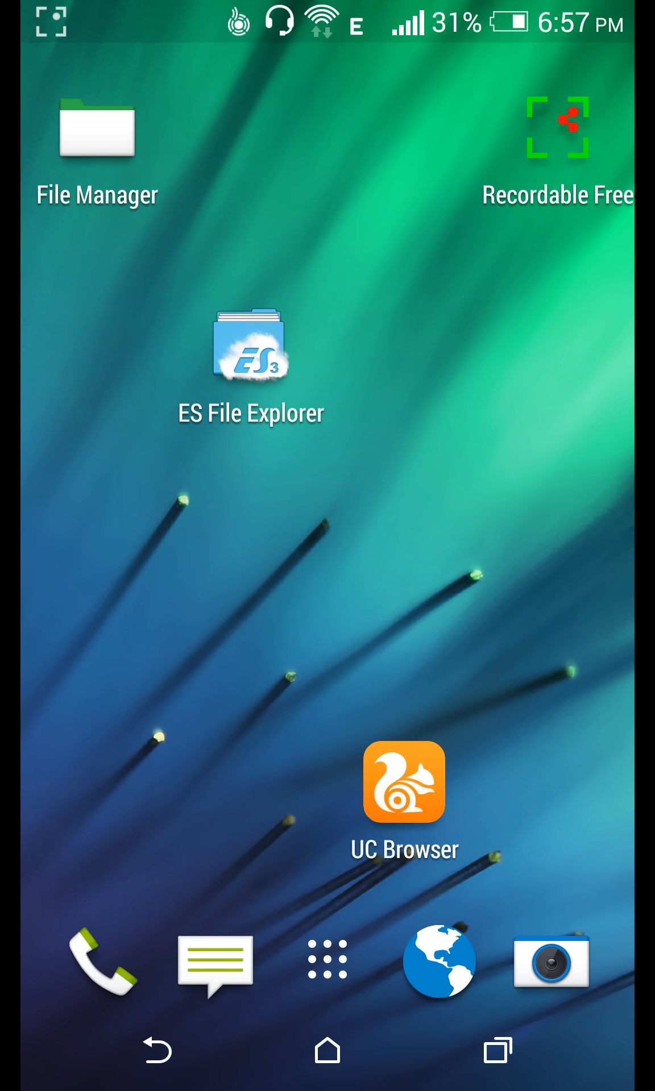
Launch UC Browser and download The Room Two from its download page
click(403, 781)
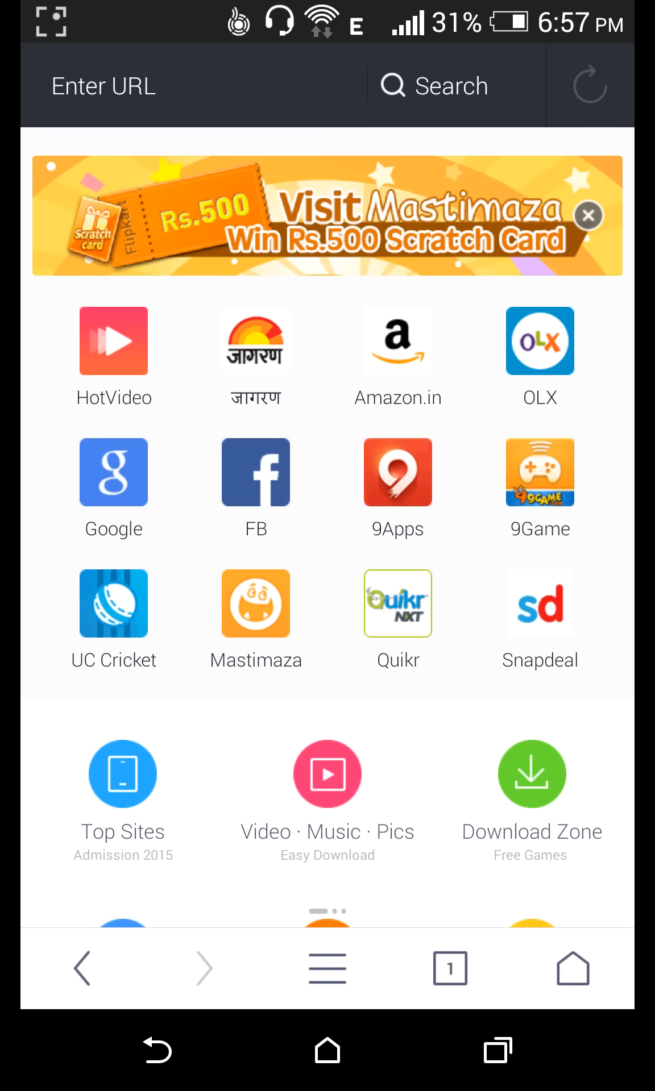
click(449, 968)
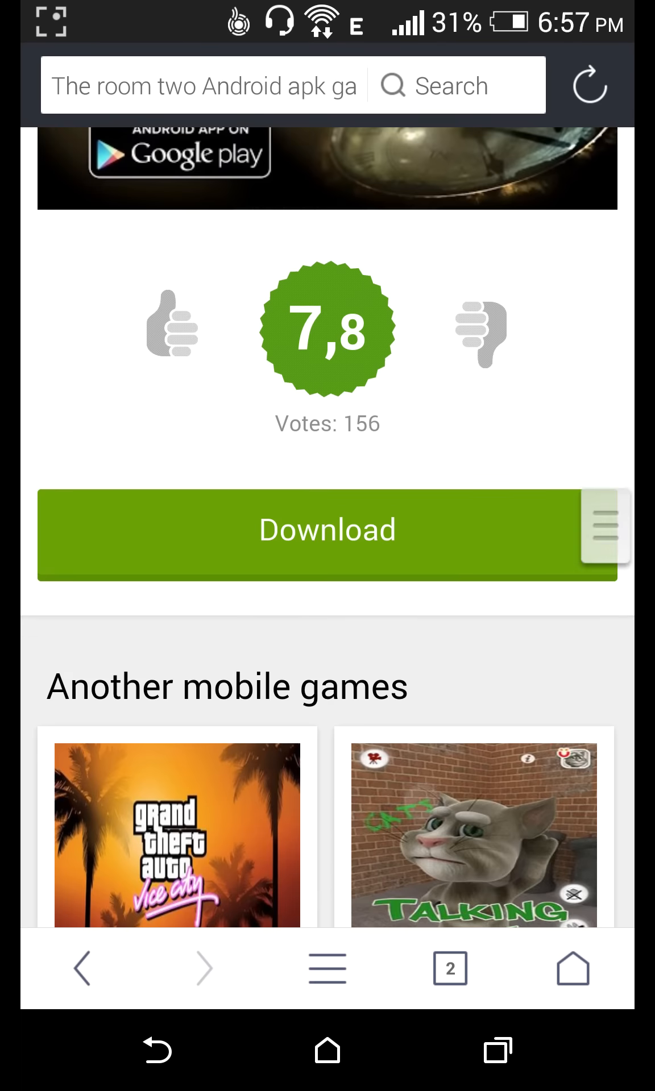
click(327, 535)
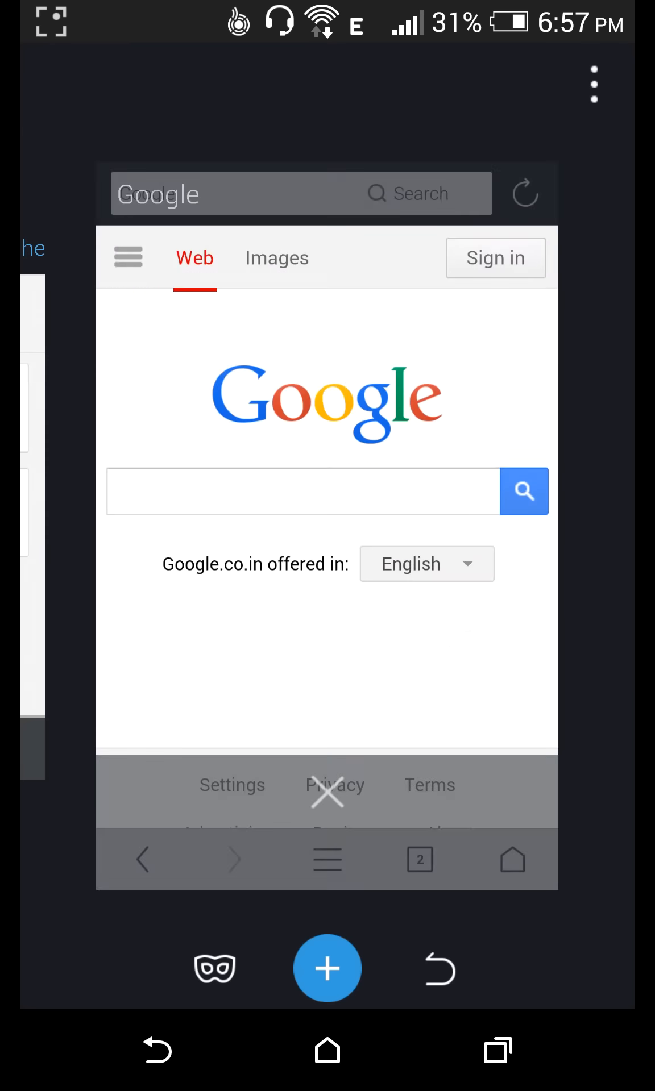
Search Google for 'the room 2 apk data'
click(303, 491)
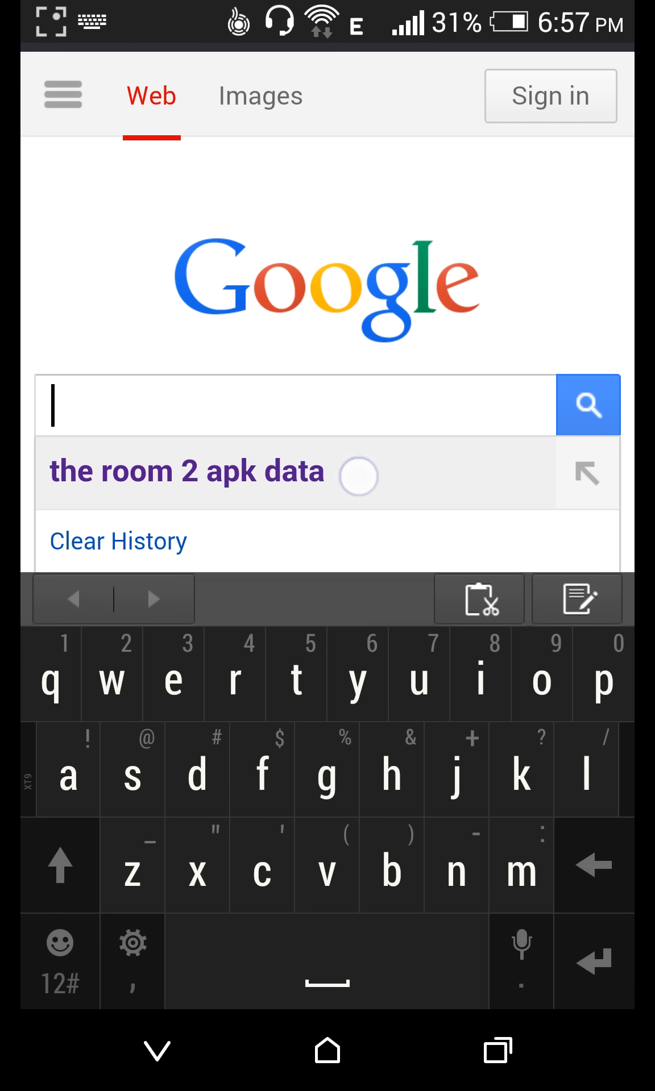
click(187, 472)
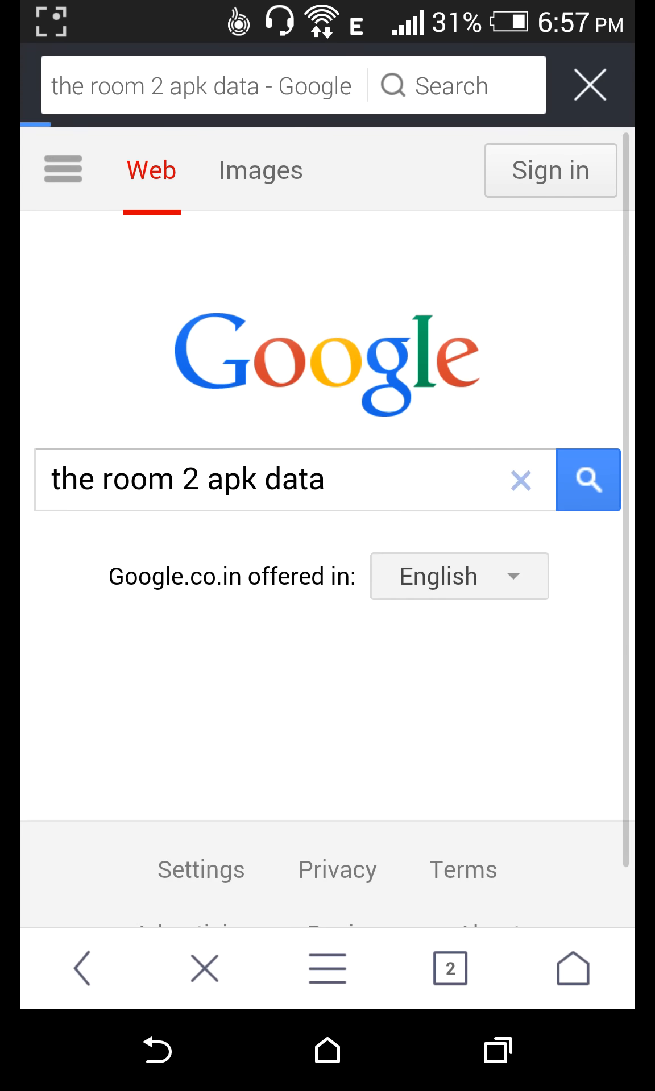
click(587, 480)
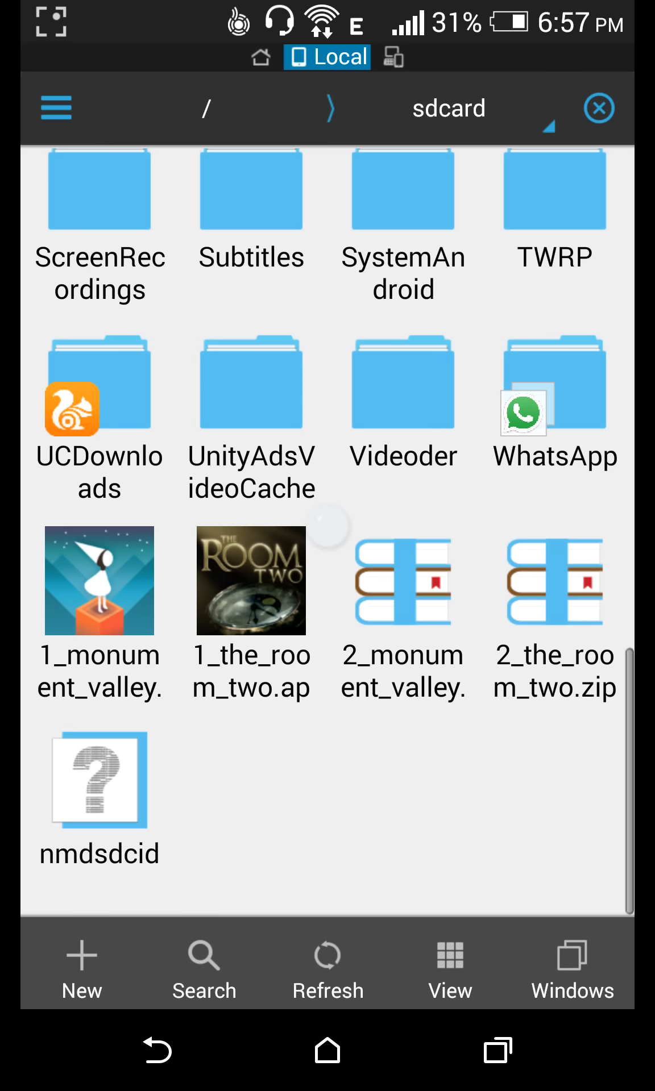
Install The Room Two from 1_the_room_two.apk, approving its permissions
scroll(up, 3)
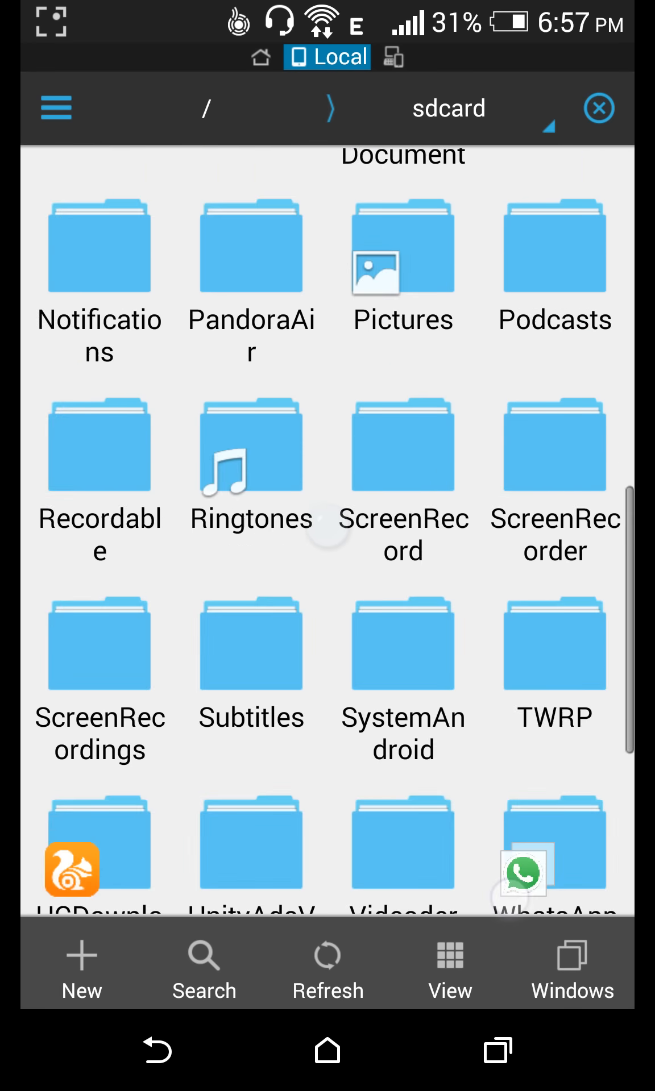
scroll(down, 3)
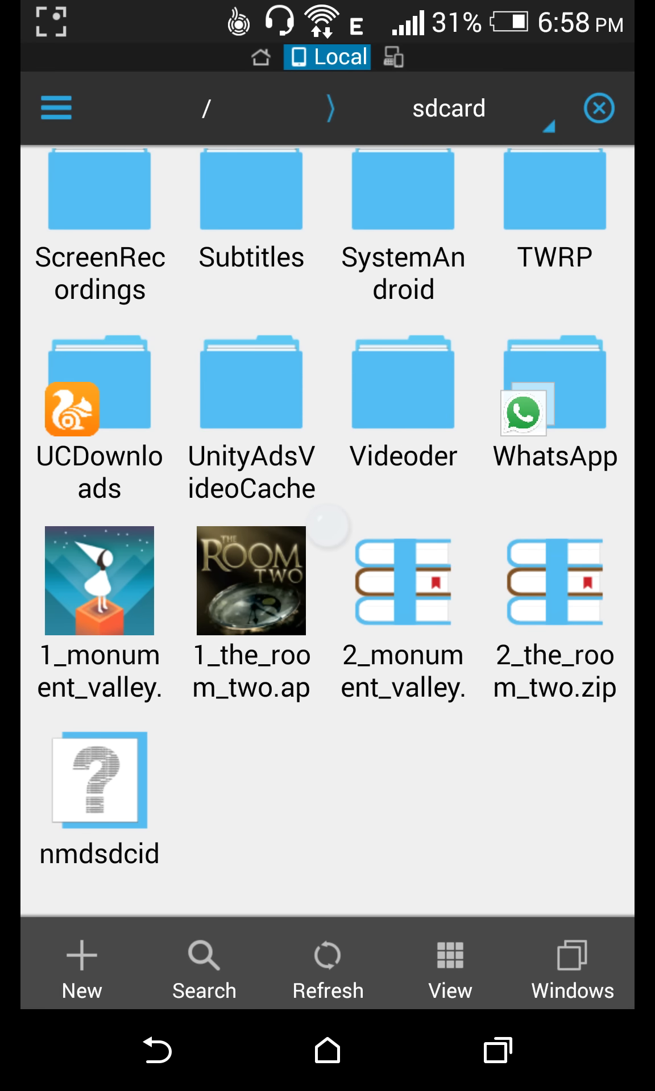
click(250, 579)
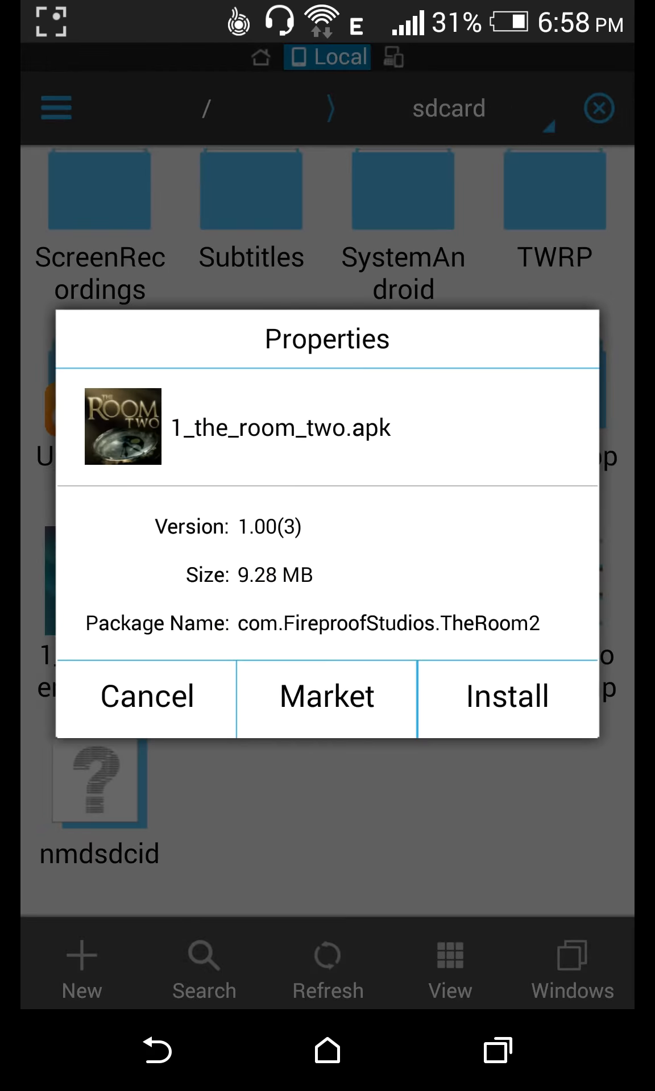
click(507, 696)
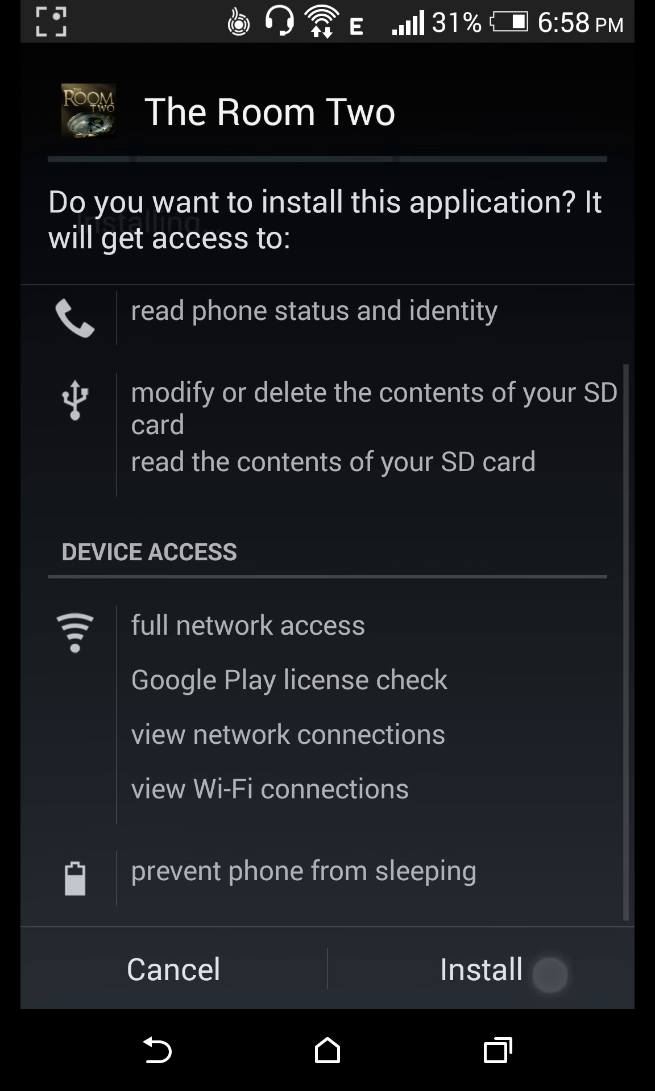
click(479, 968)
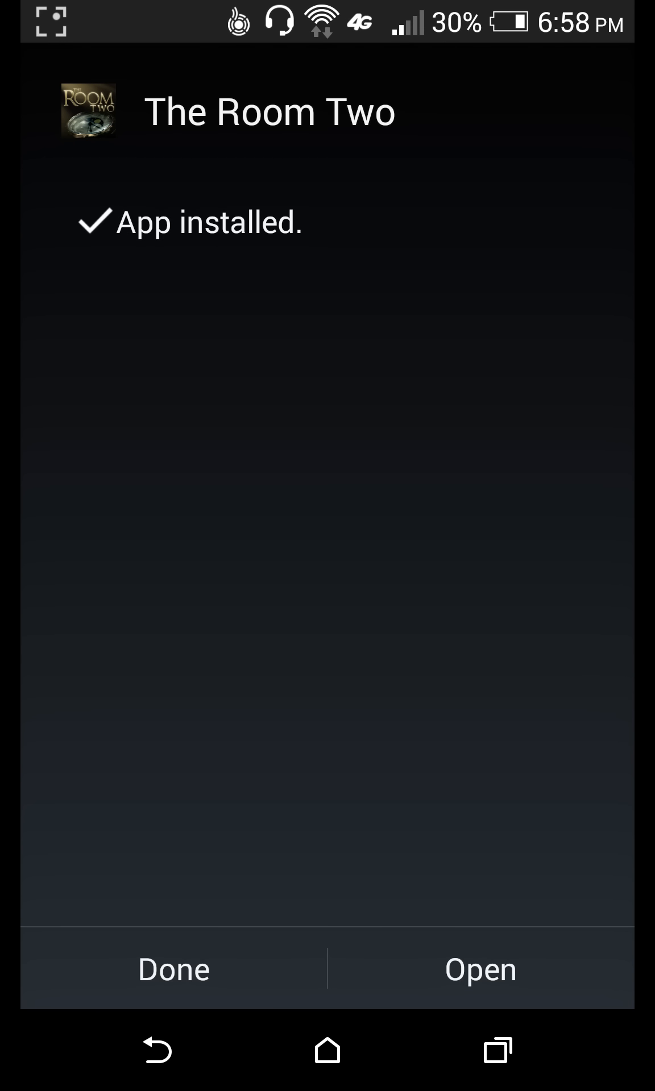
click(173, 968)
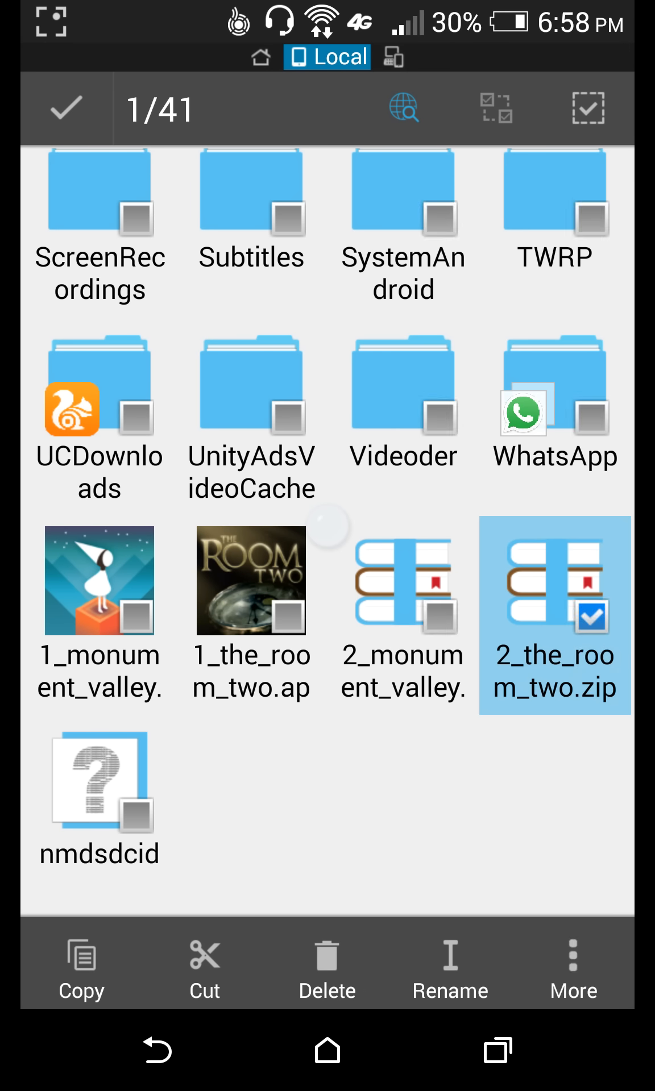
Extract 2_the_room_two.zip and go to the sdcard Android obb folder
click(573, 968)
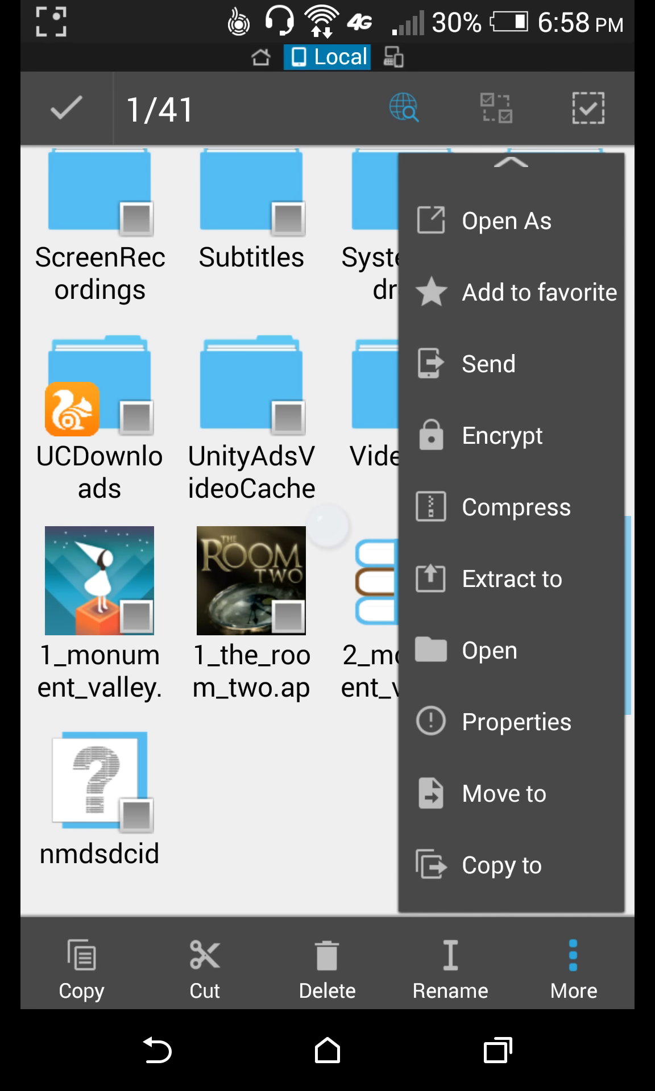
click(590, 109)
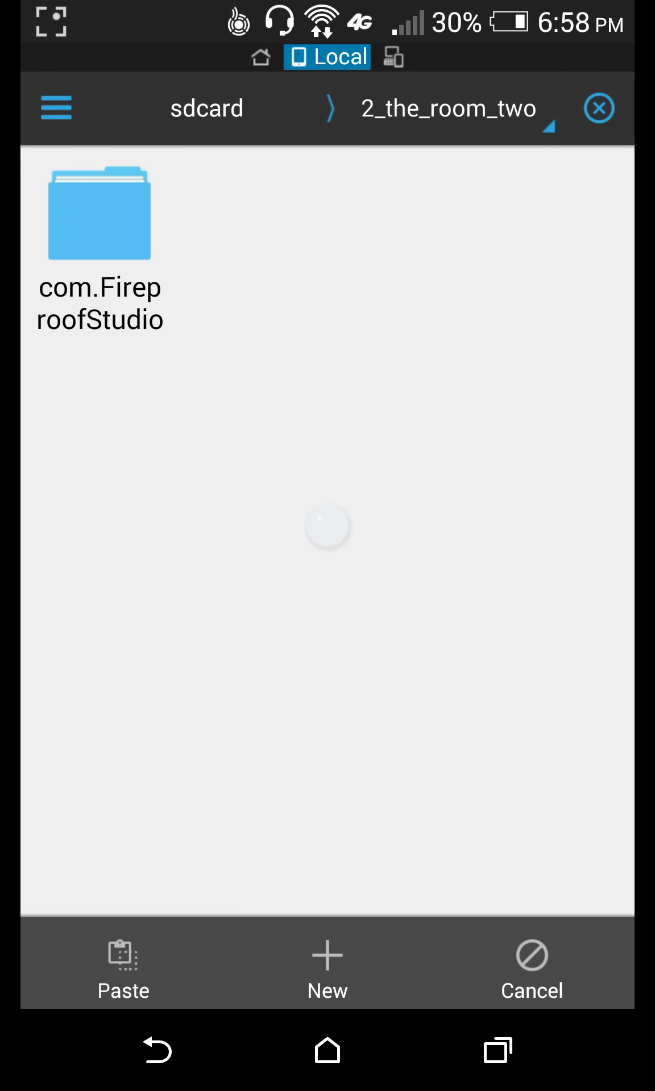
click(206, 108)
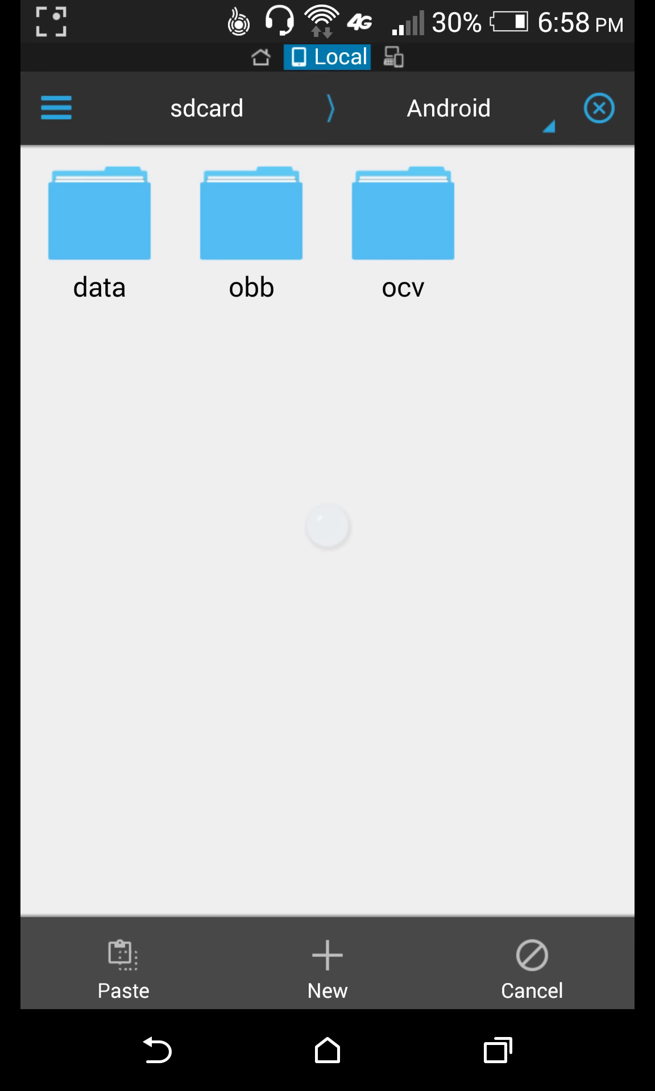
click(250, 216)
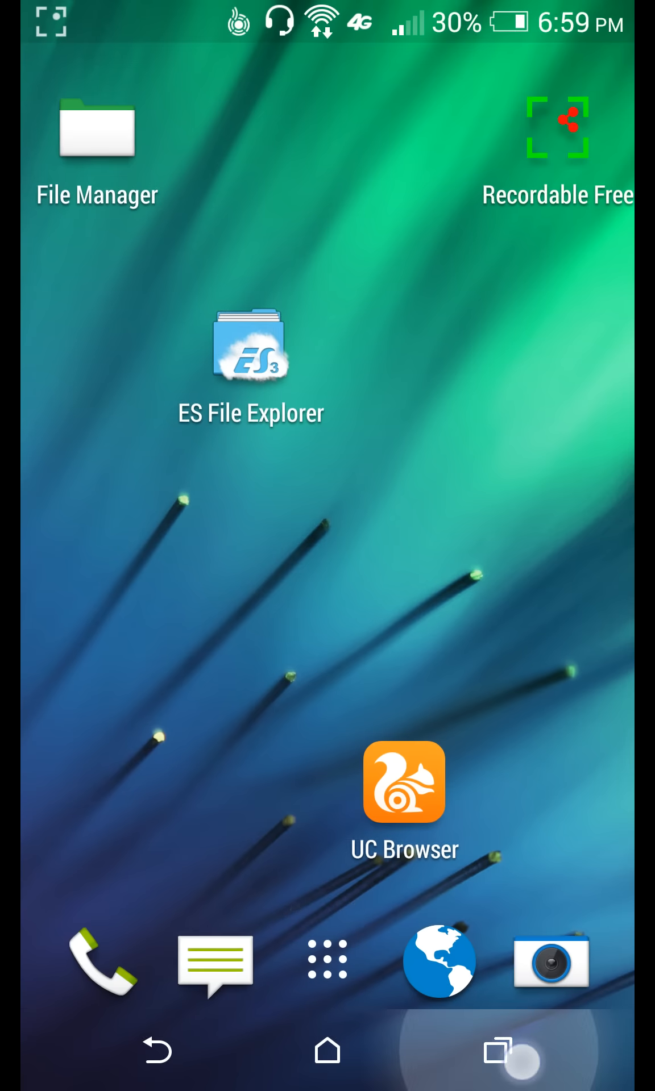
click(497, 1050)
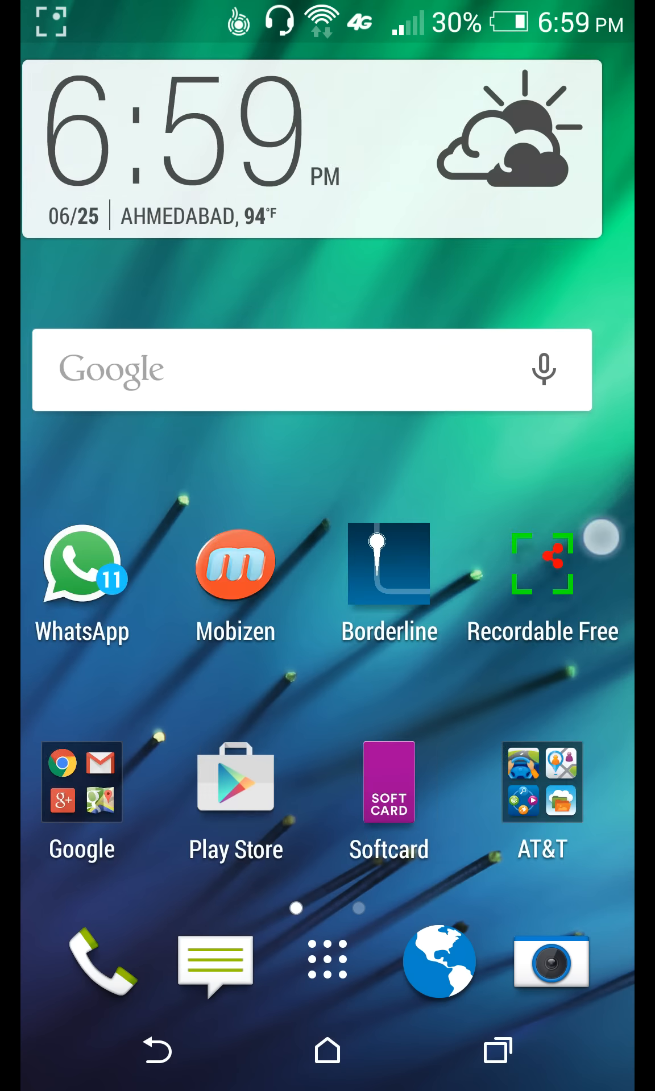
scroll(left, 3)
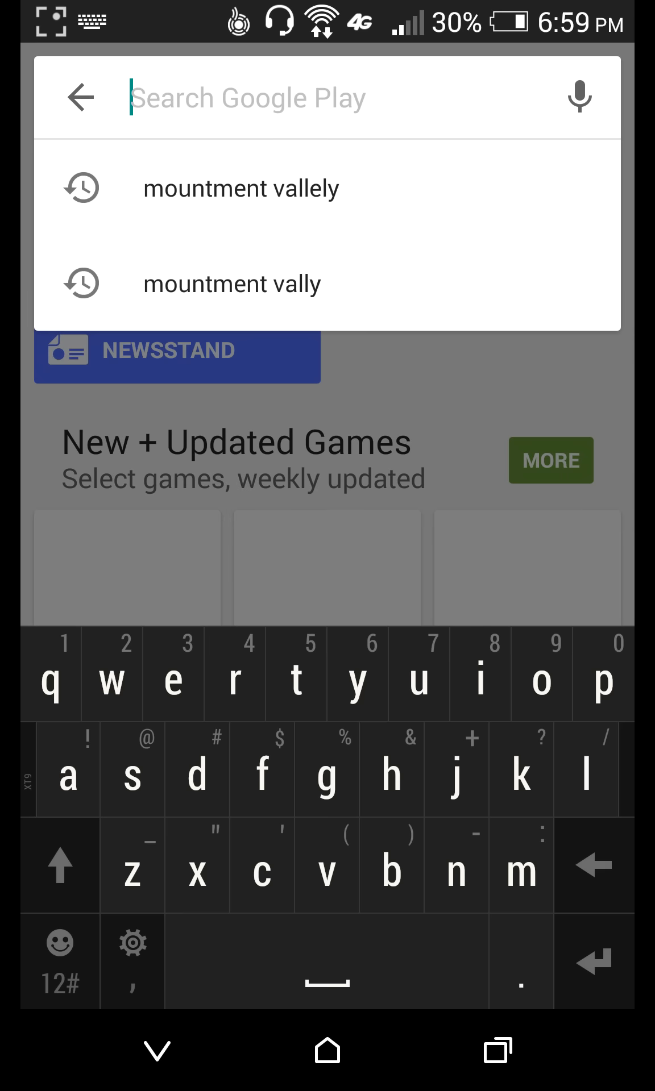
click(241, 188)
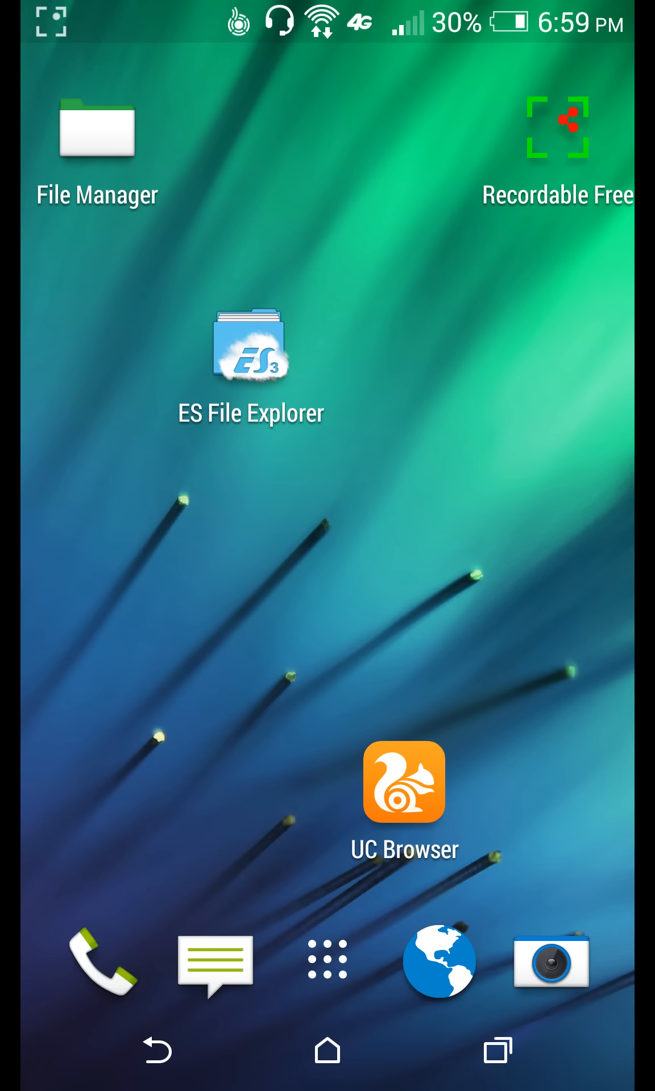
Install Monument Valley from its APK in ES File Explorer, approving permissions
click(251, 348)
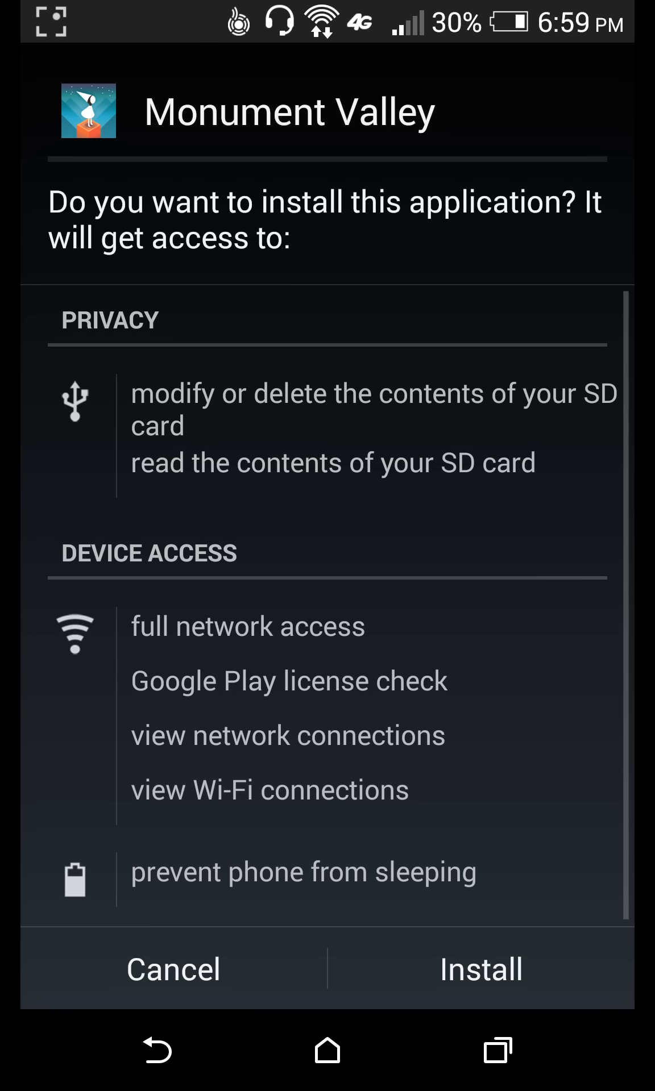
click(479, 970)
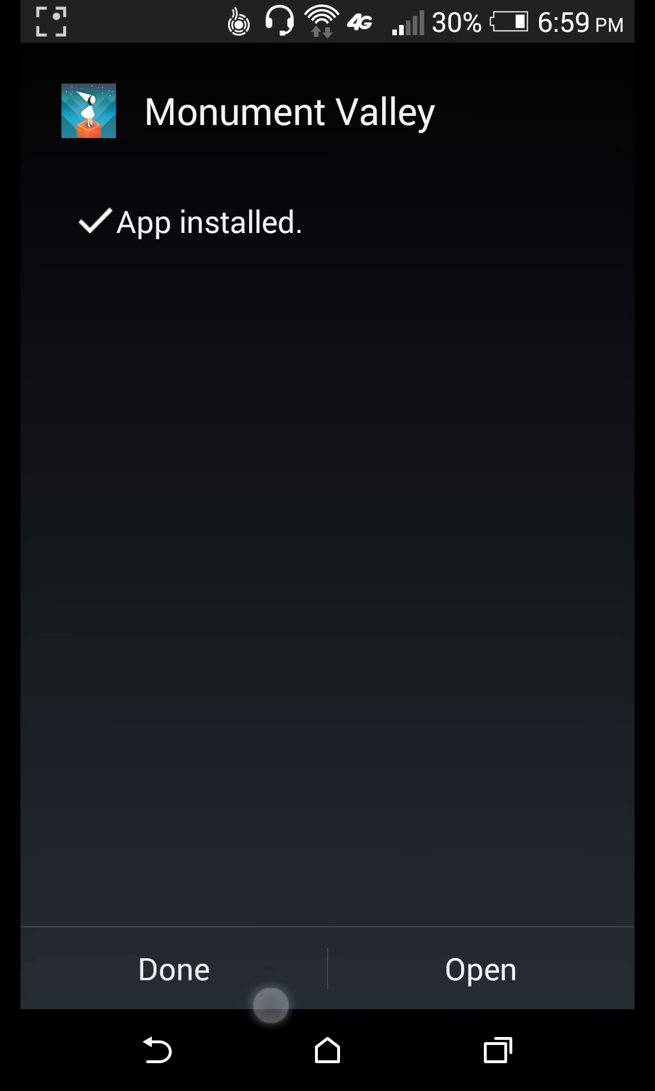
click(173, 970)
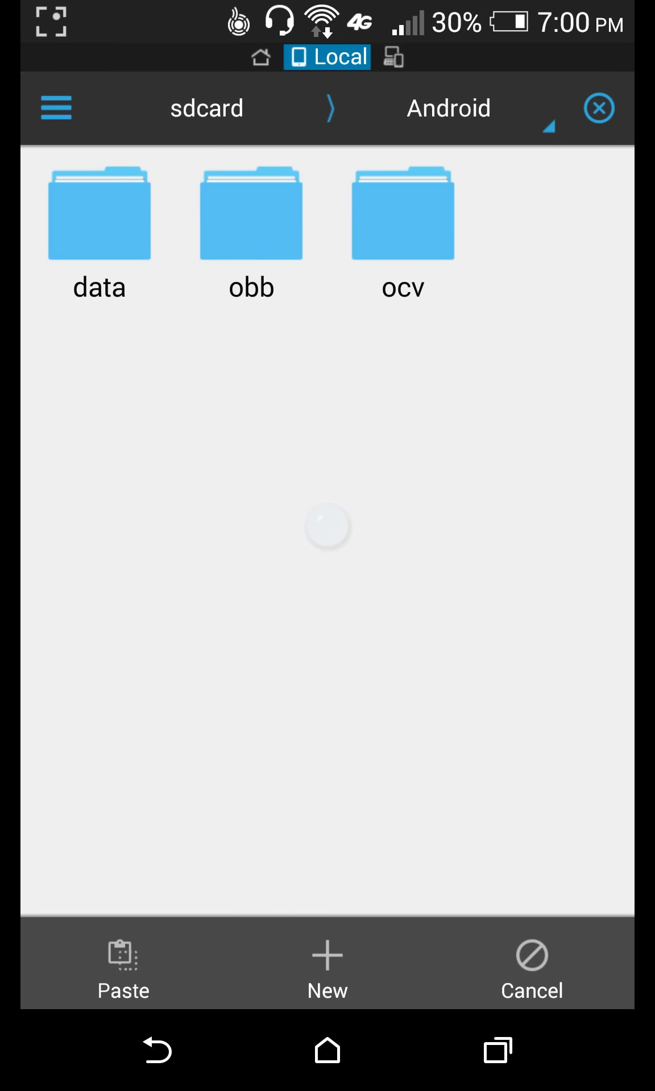
Open the obb folder to paste the copied game data
click(251, 213)
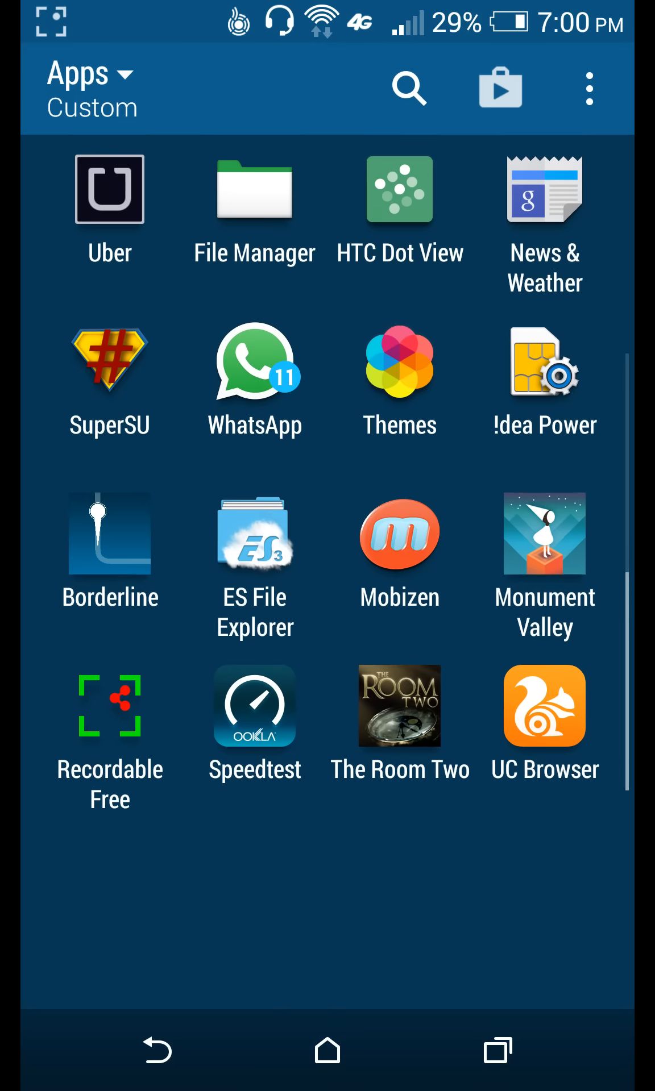
Close the app drawer and swipe back to the main home page
click(544, 533)
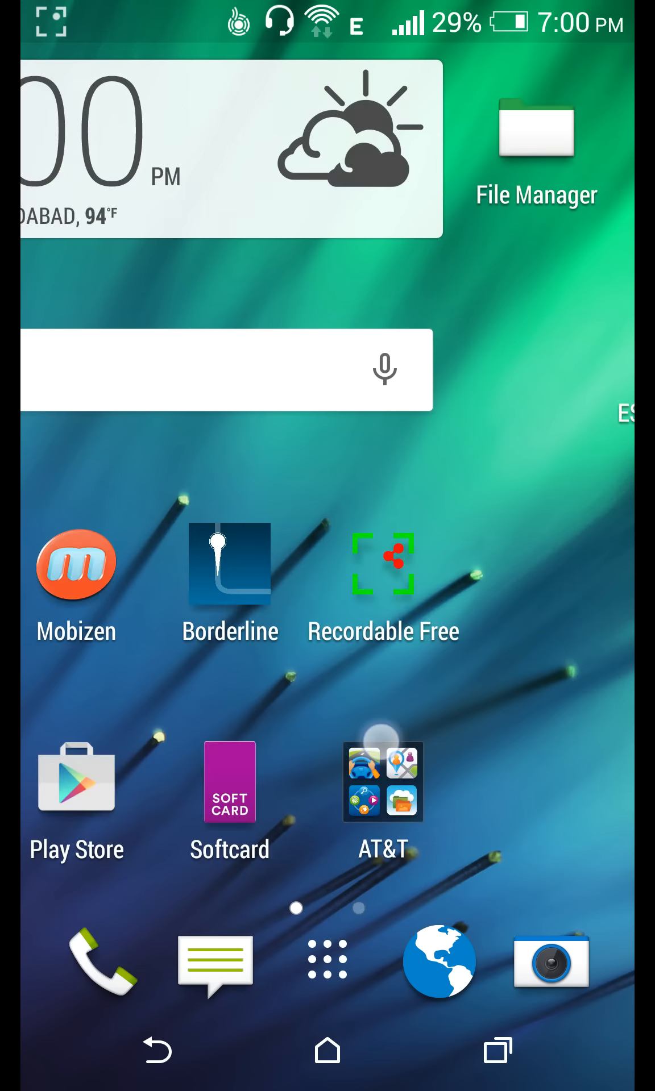
scroll(left, 3)
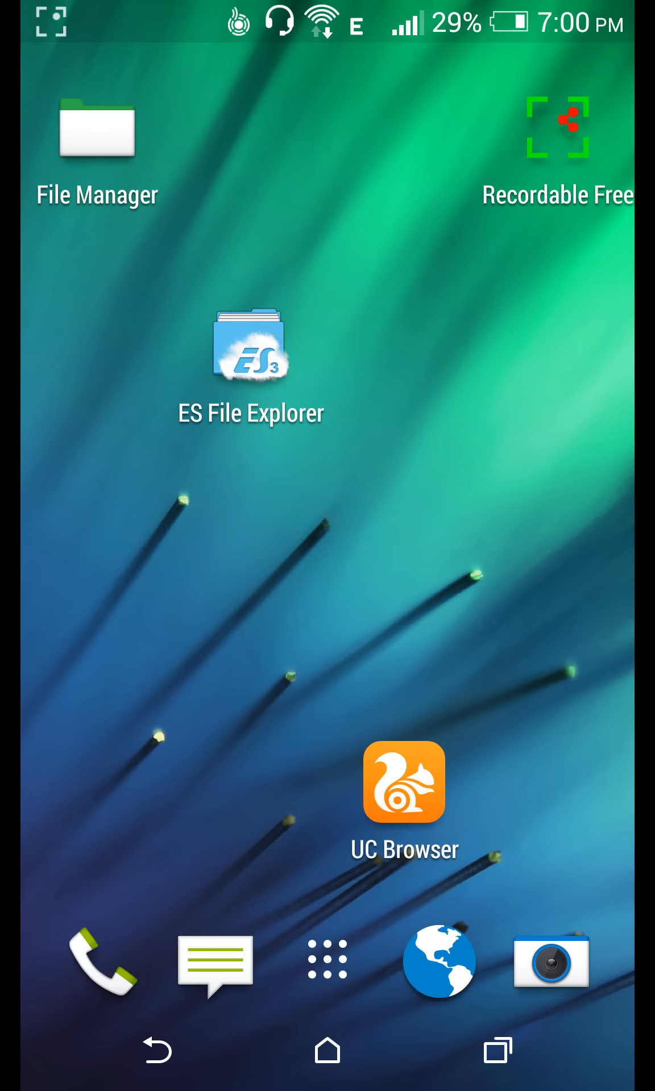